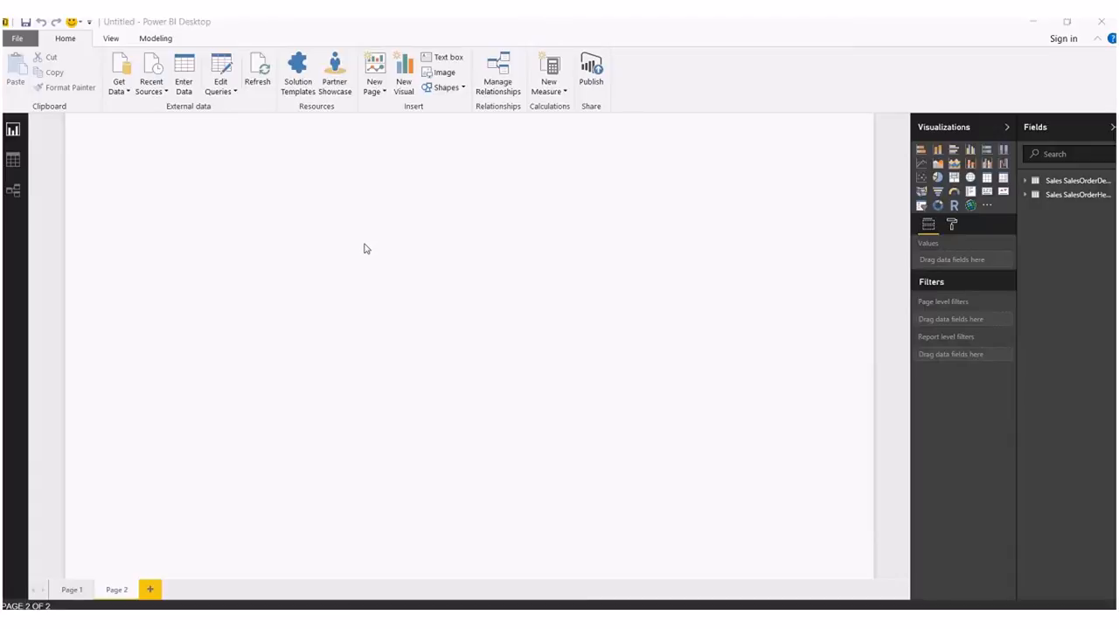
pyautogui.moveTo(406, 232)
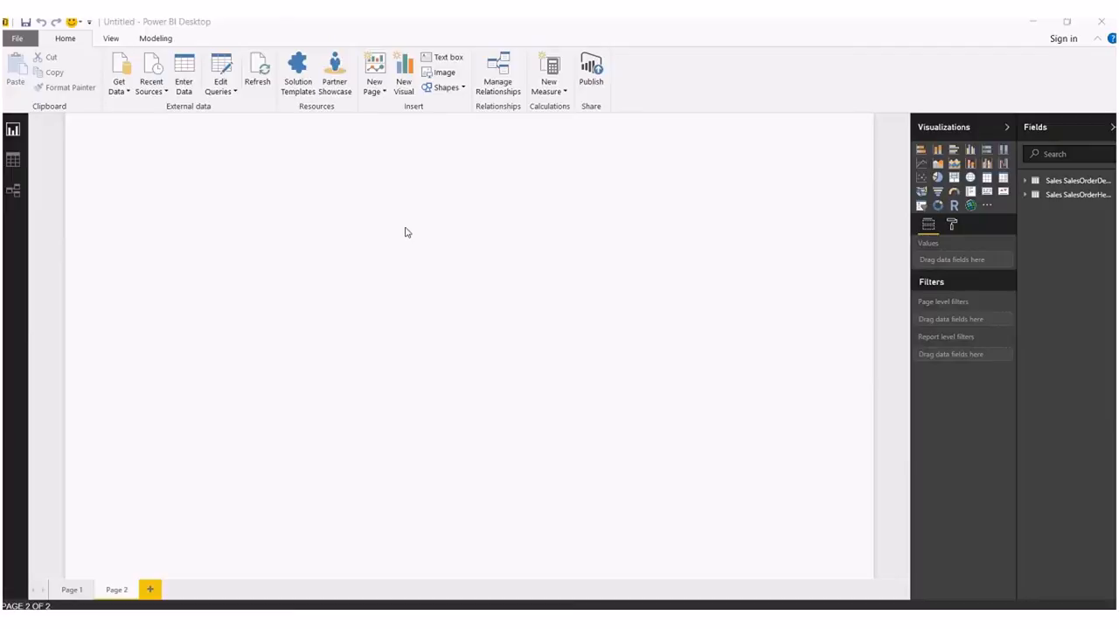
pyautogui.moveTo(448, 298)
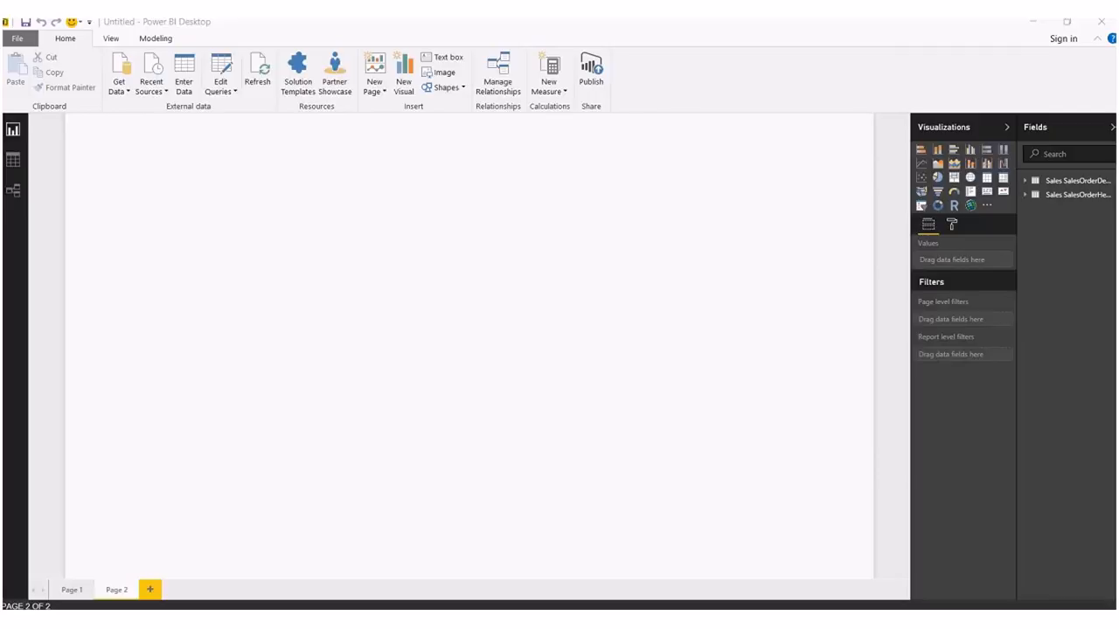
pyautogui.moveTo(117, 280)
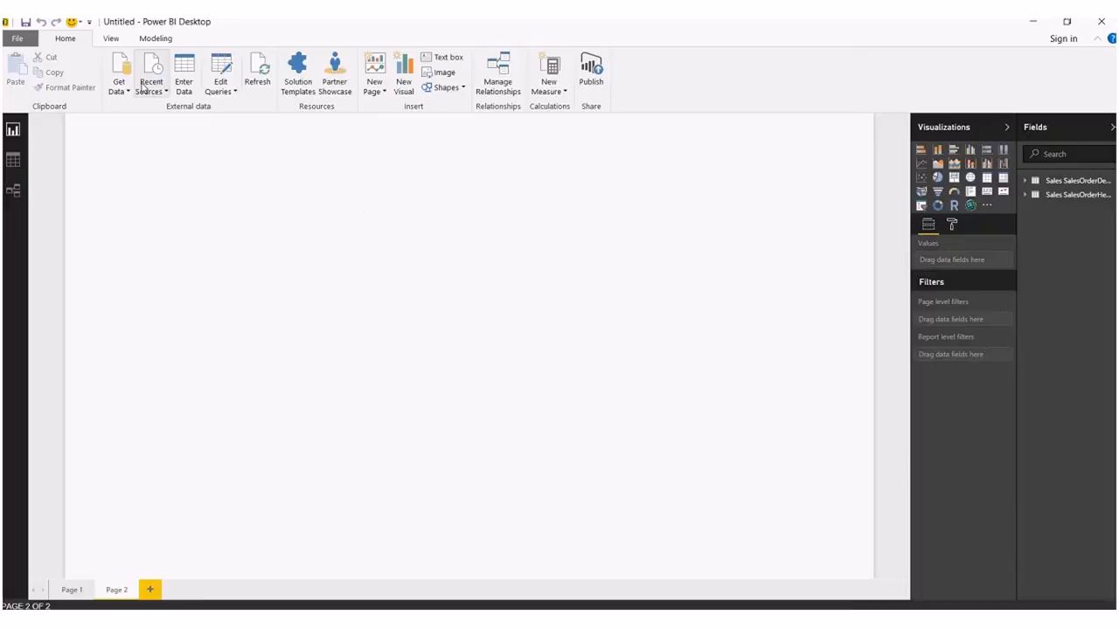
# - Create a new Blank Query and paste the CreateDateTable M code in the Advanced Editor
pyautogui.click(119, 73)
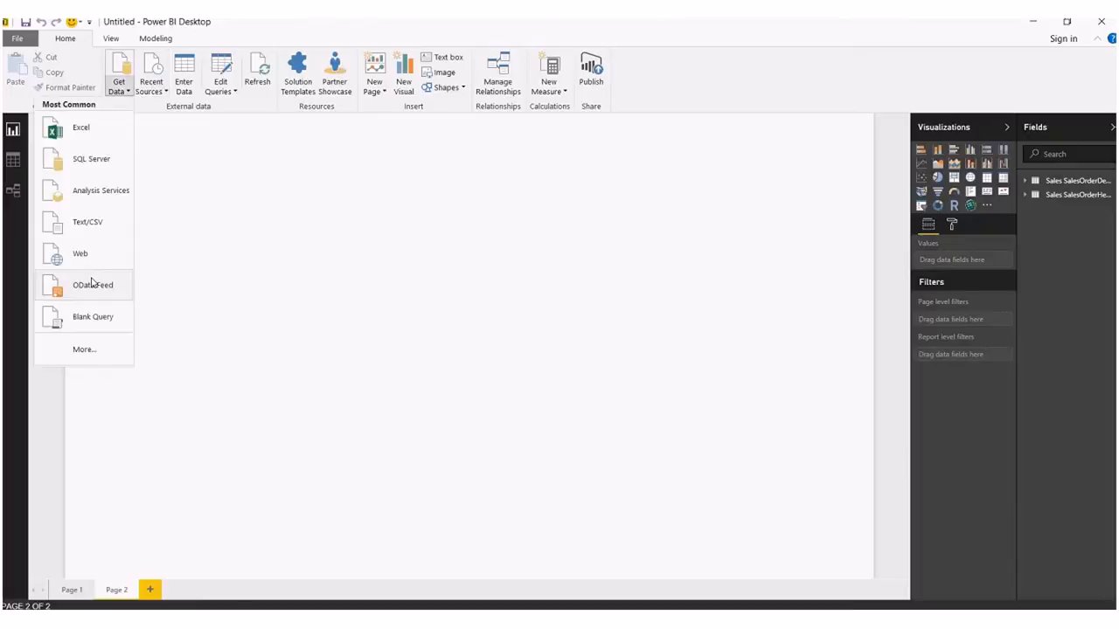
pyautogui.moveTo(87, 322)
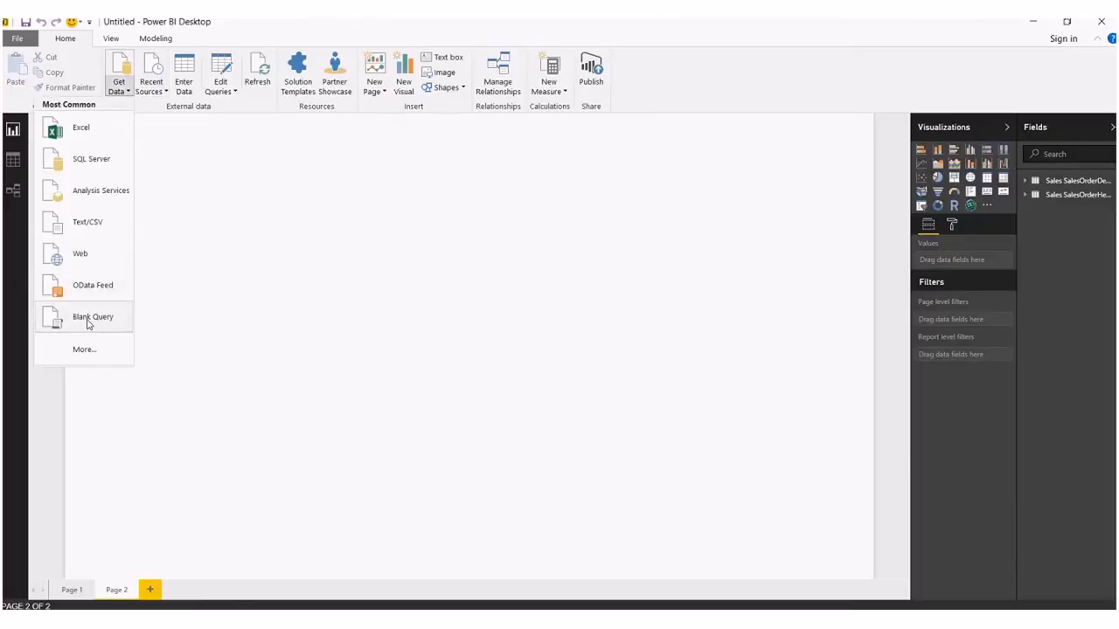
pyautogui.click(90, 317)
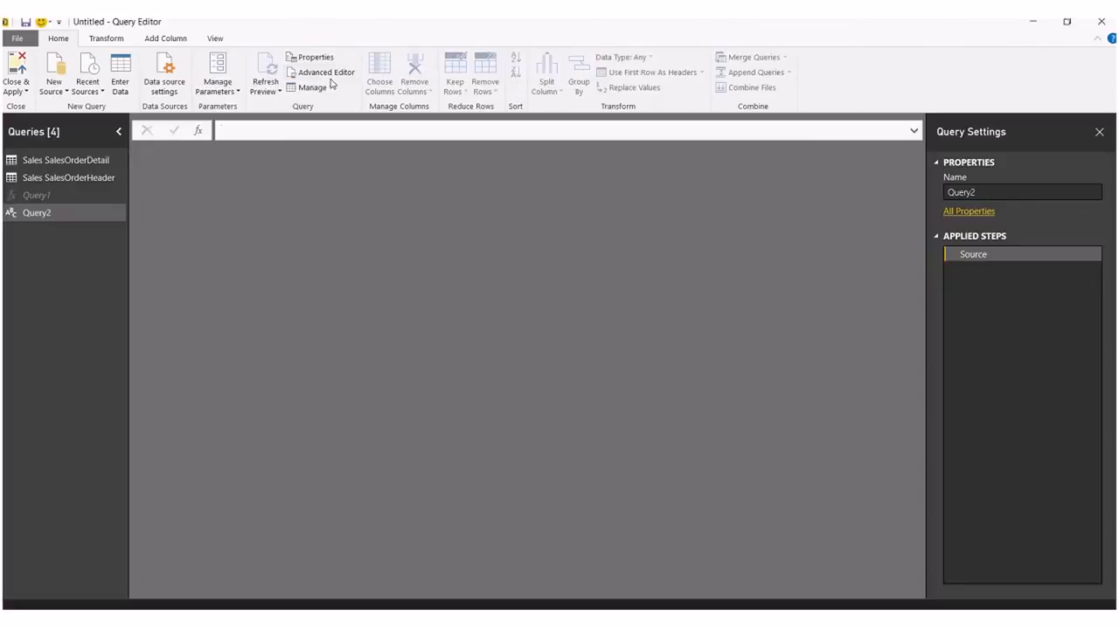
pyautogui.click(325, 72)
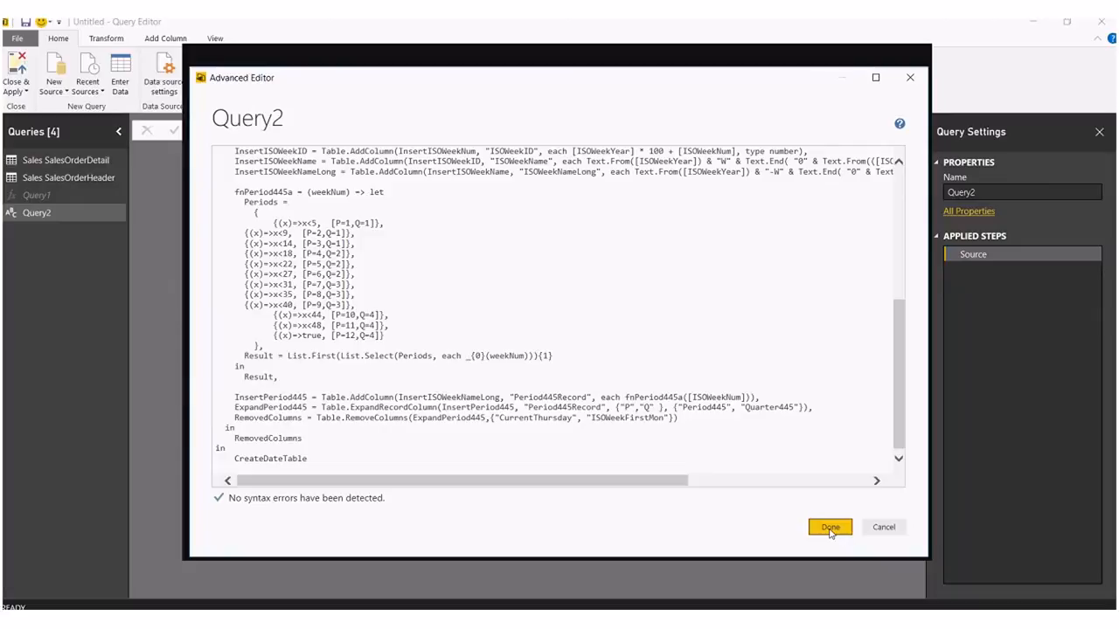
# - Invoke the date function with StartDate 01/01/2005 and EndDate 31/12/2008
pyautogui.click(828, 528)
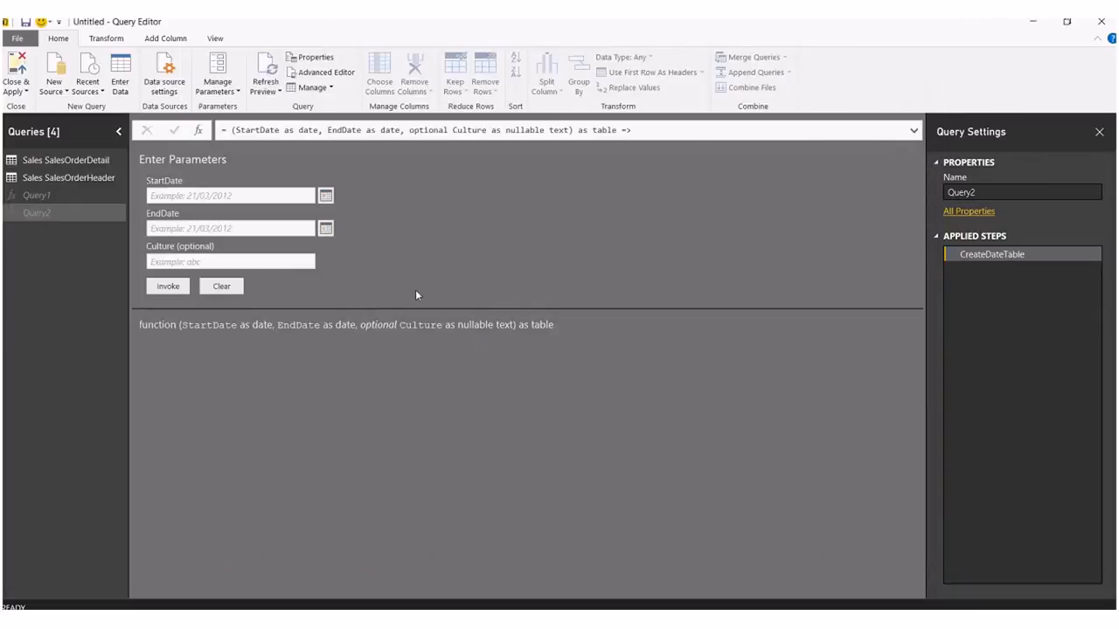
pyautogui.click(231, 196)
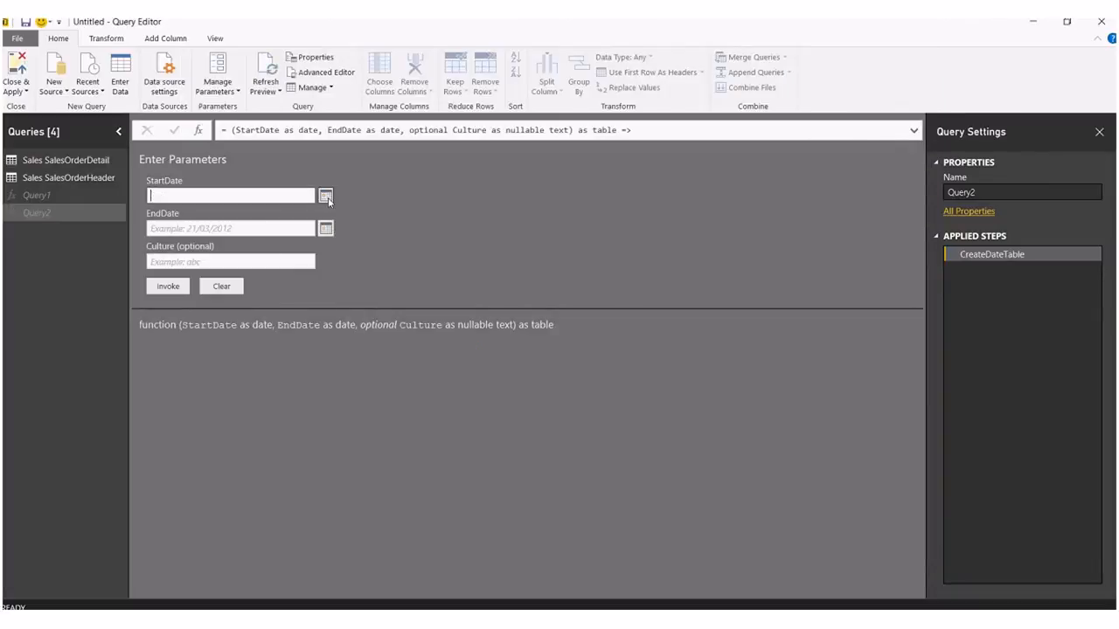
pyautogui.click(325, 195)
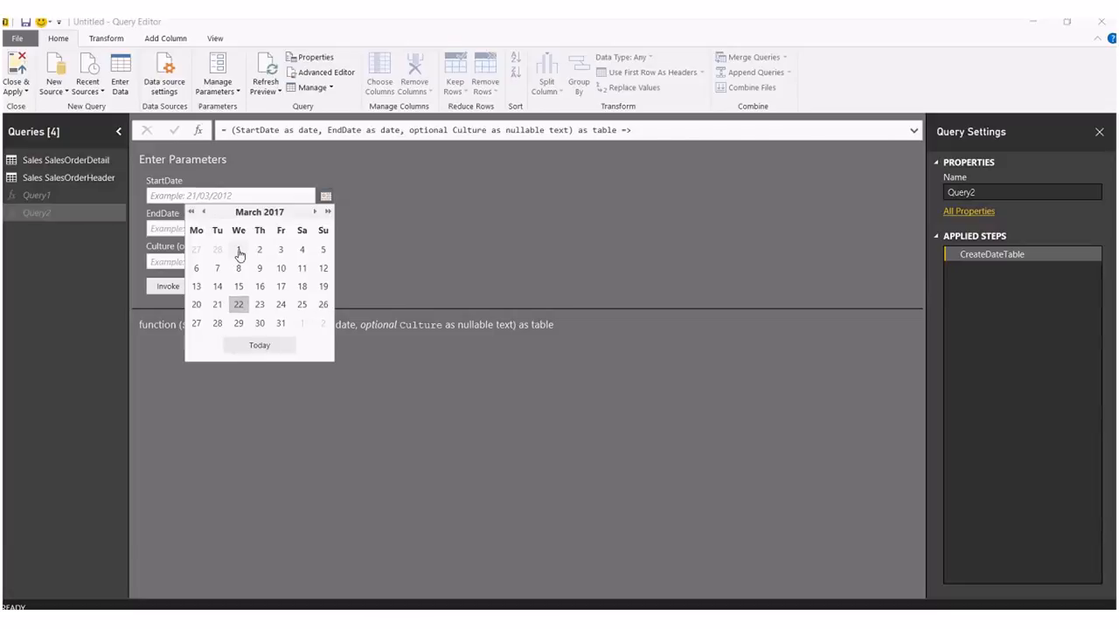
pyautogui.click(238, 248)
pyautogui.write('01/01/2005')
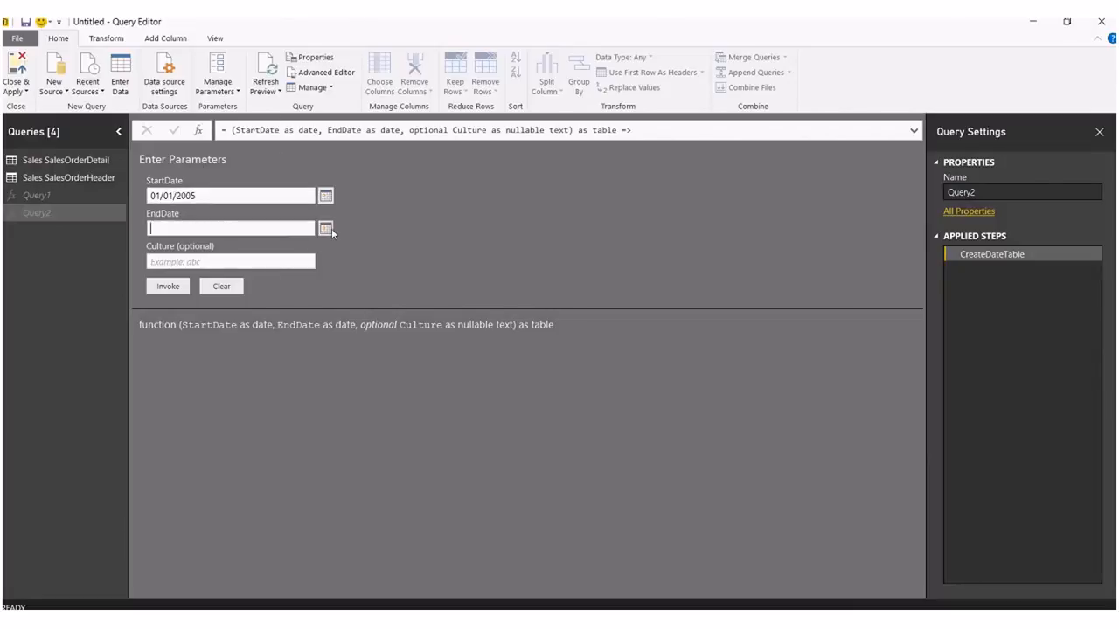
pyautogui.click(325, 228)
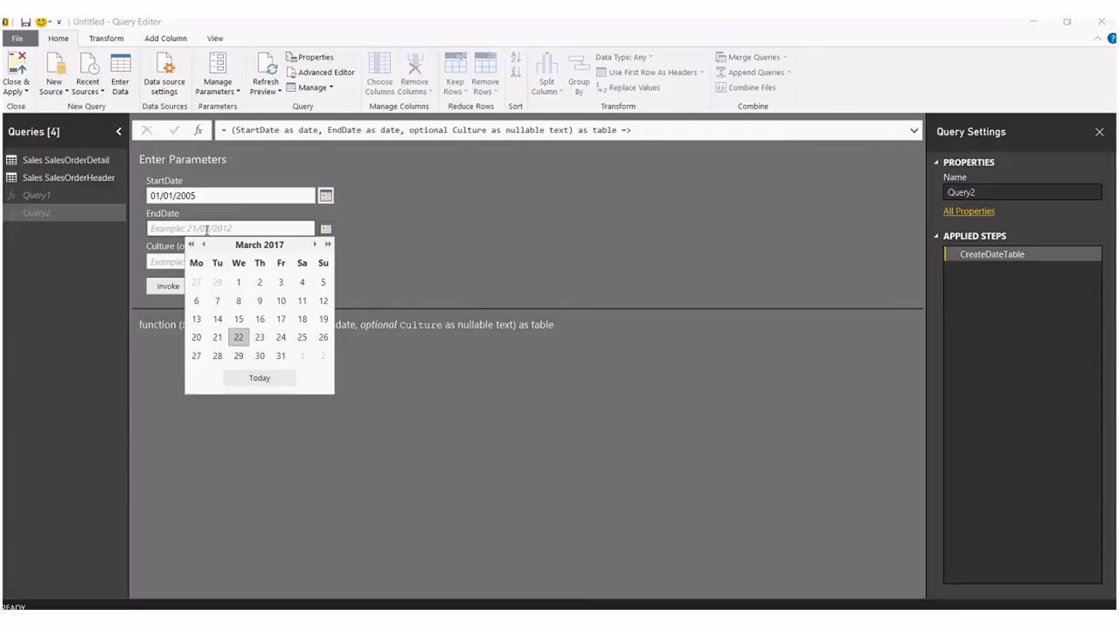
pyautogui.click(238, 336)
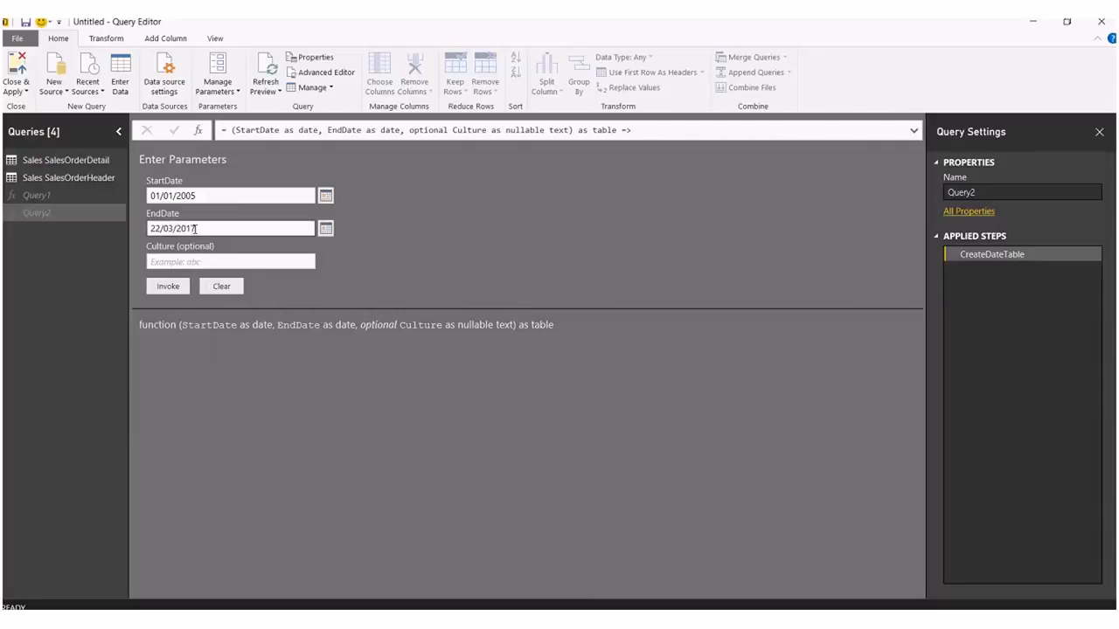
pyautogui.write('01/03/2017')
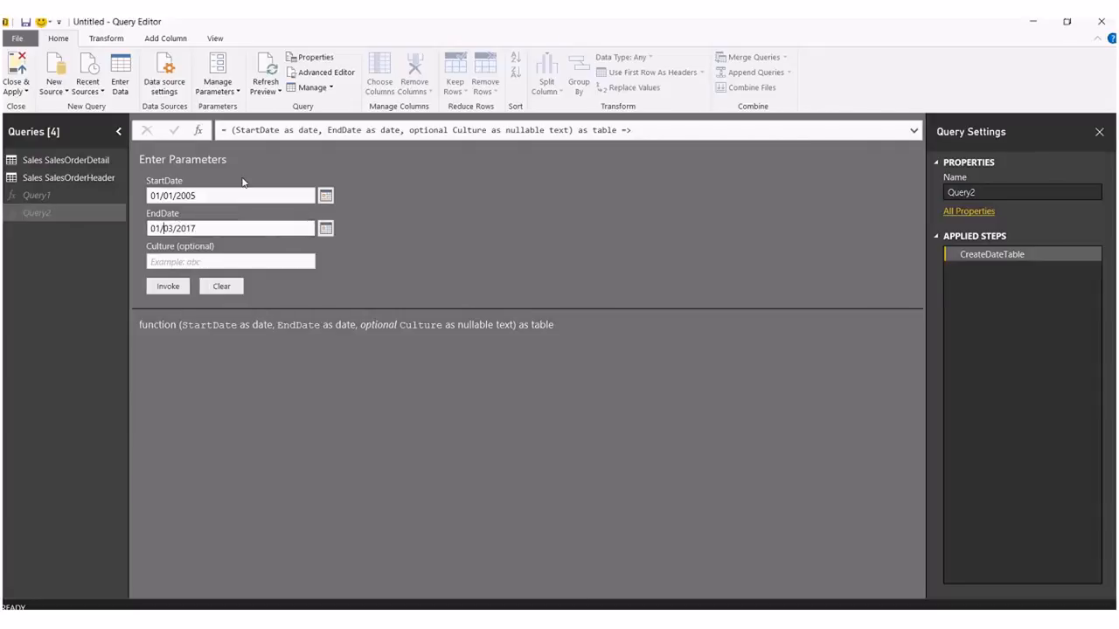
pyautogui.press('Backspace')
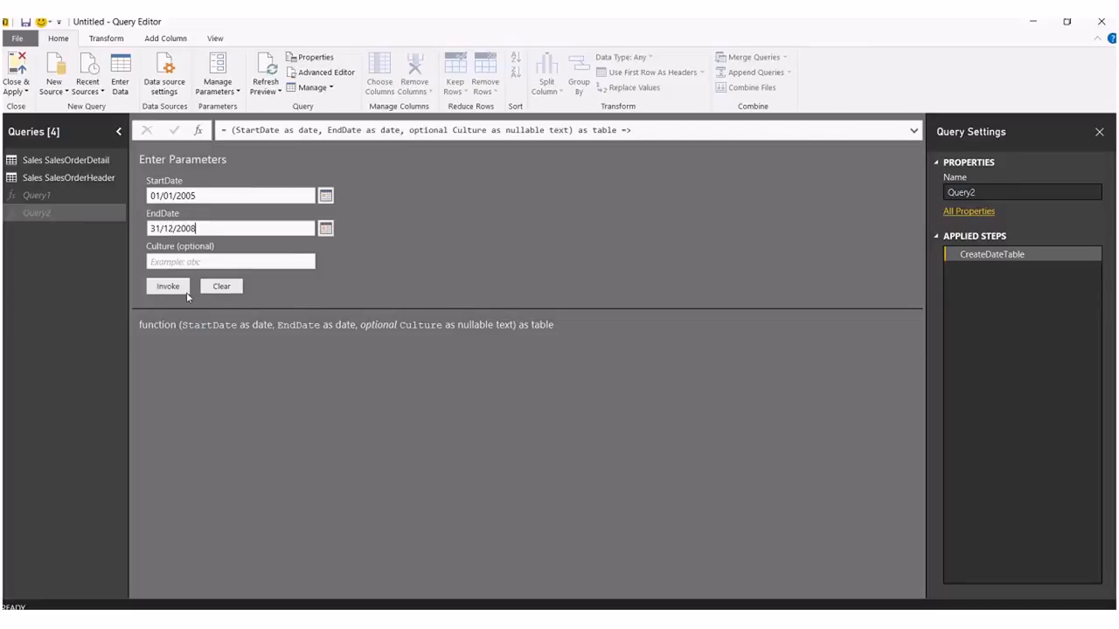
pyautogui.click(168, 286)
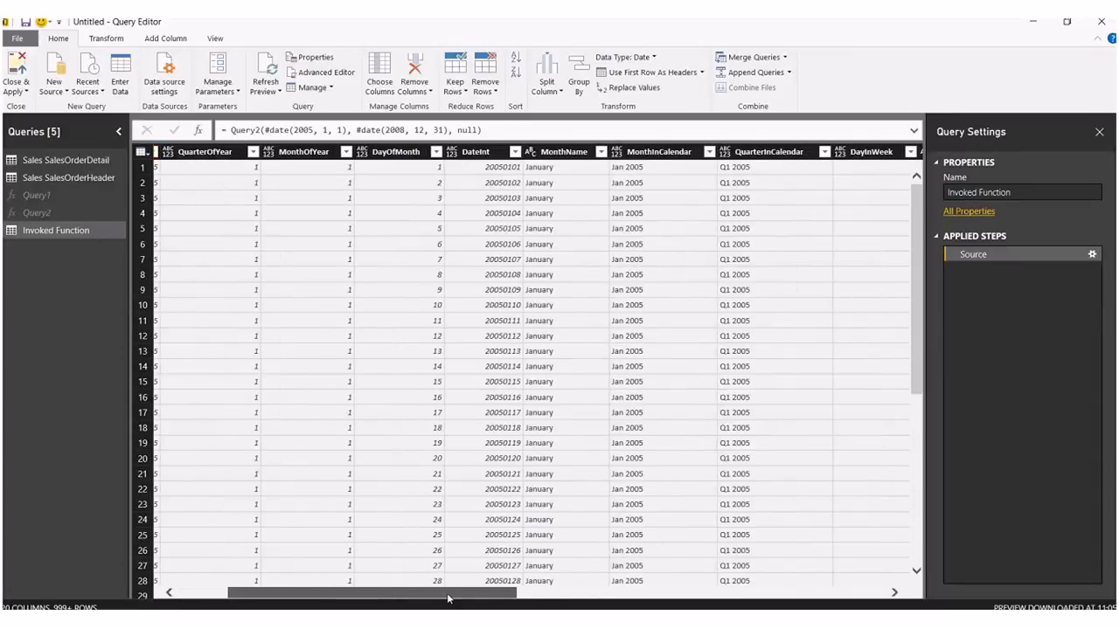
# - Review the generated columns and name the query 'Date Table'
pyautogui.hscroll(3)
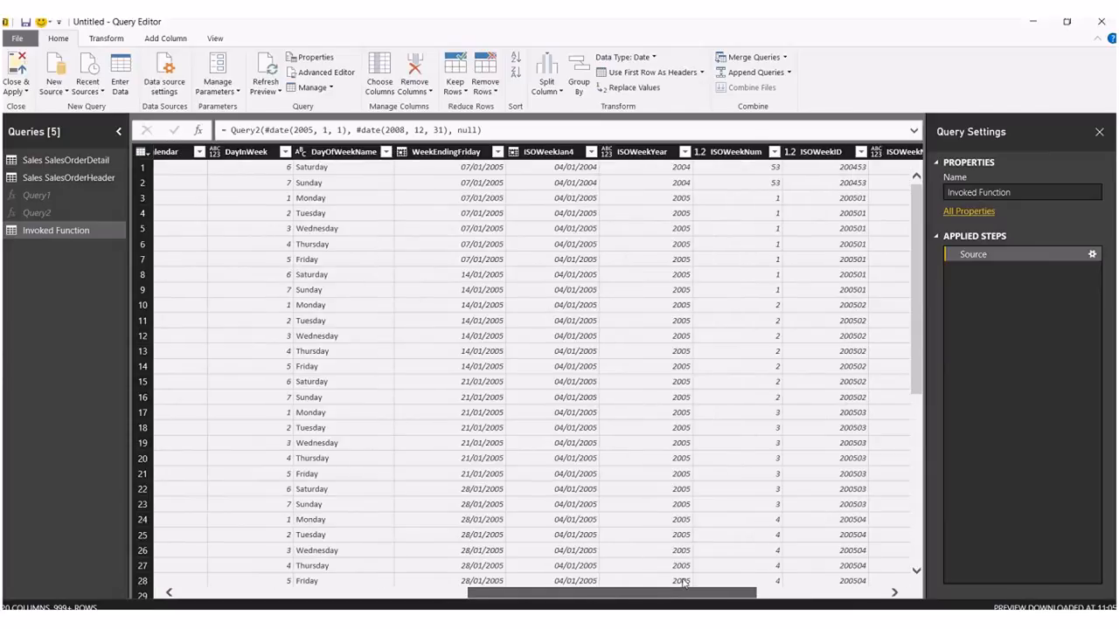
pyautogui.hscroll(3)
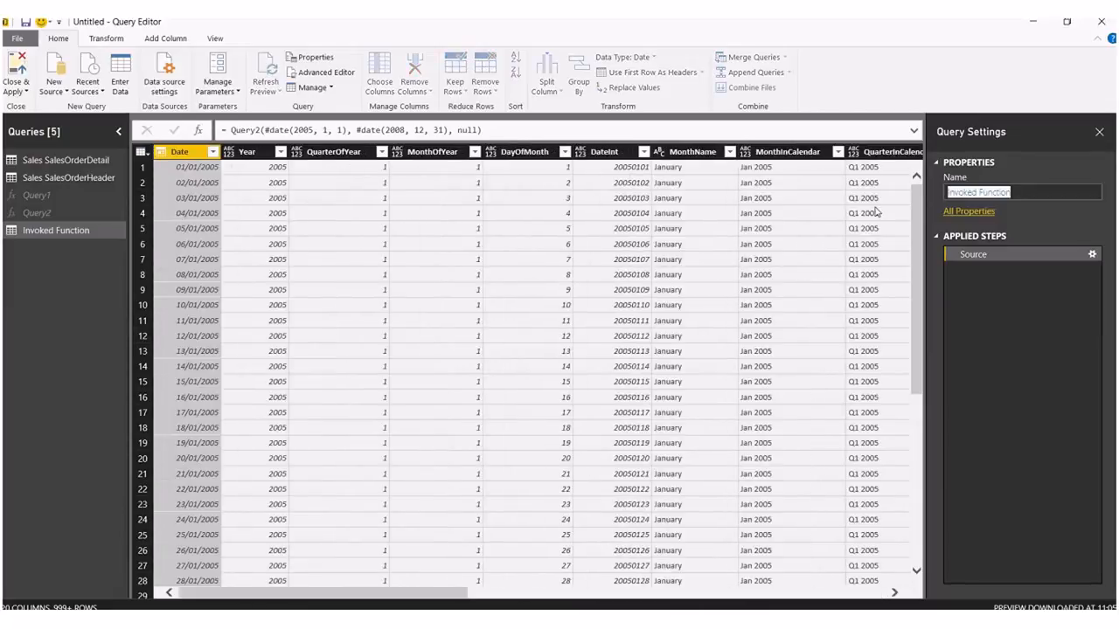
pyautogui.write('Date Table')
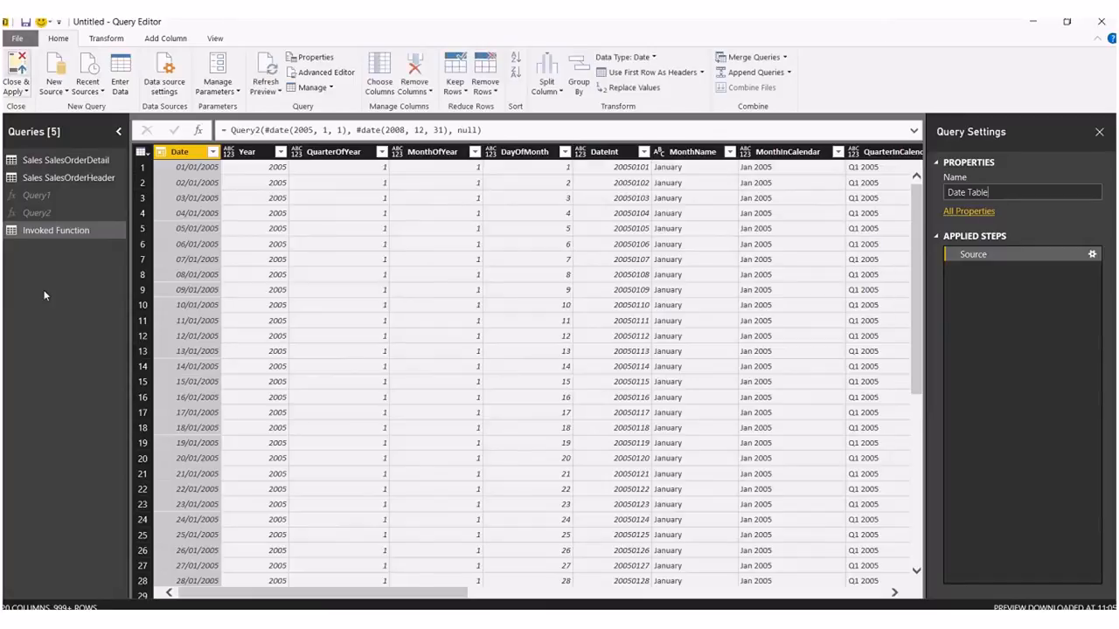
# - Close & Apply to load the Date Table's 1,460 rows into the model
pyautogui.click(16, 74)
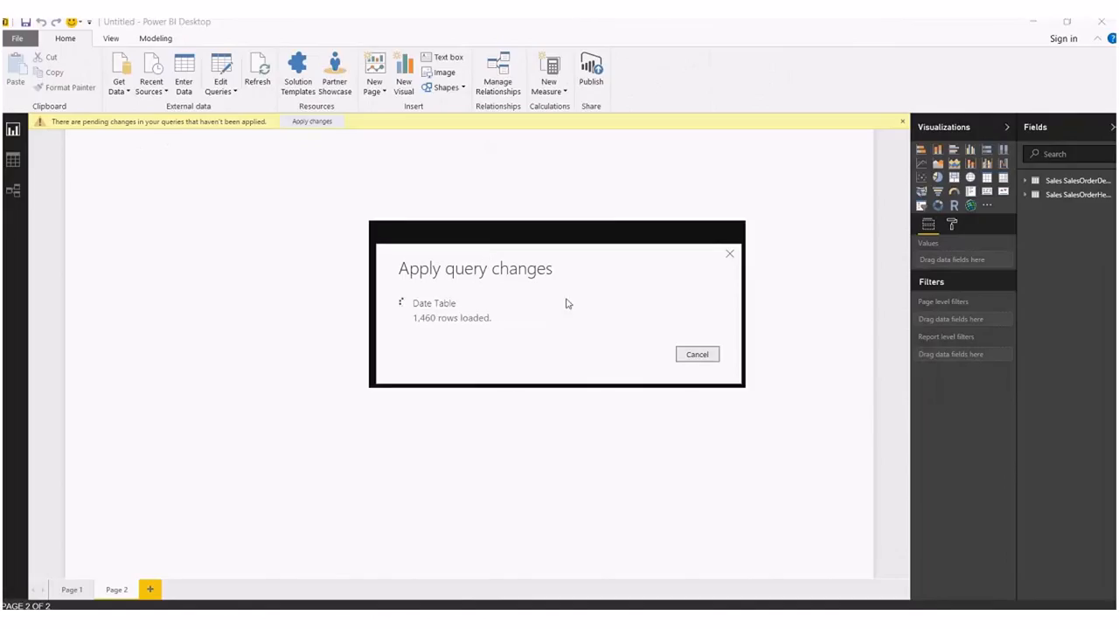
pyautogui.moveTo(583, 328)
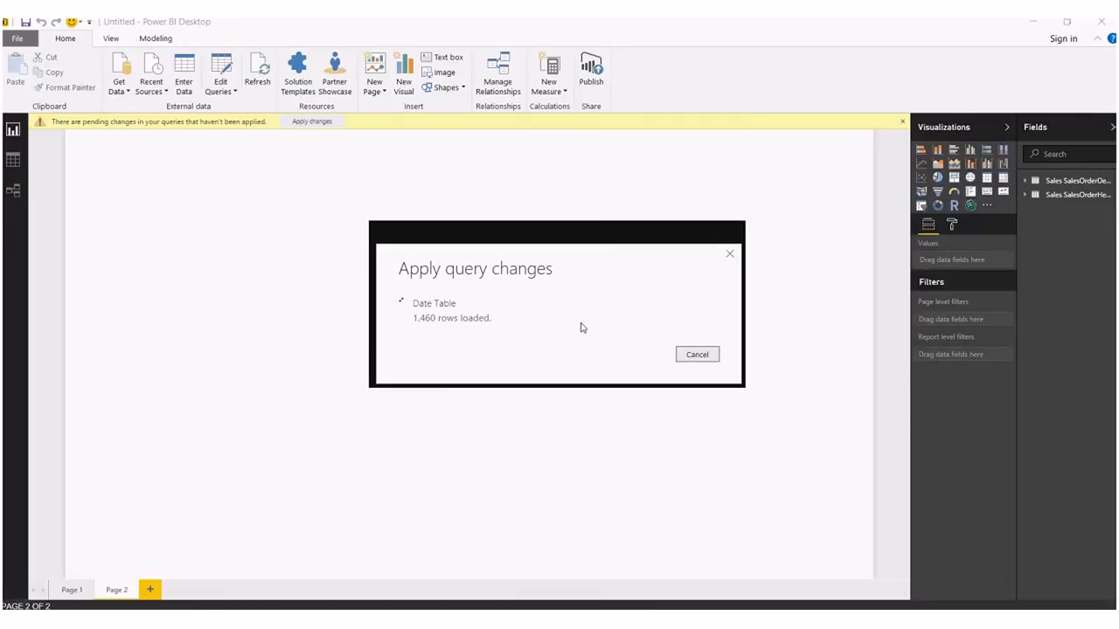